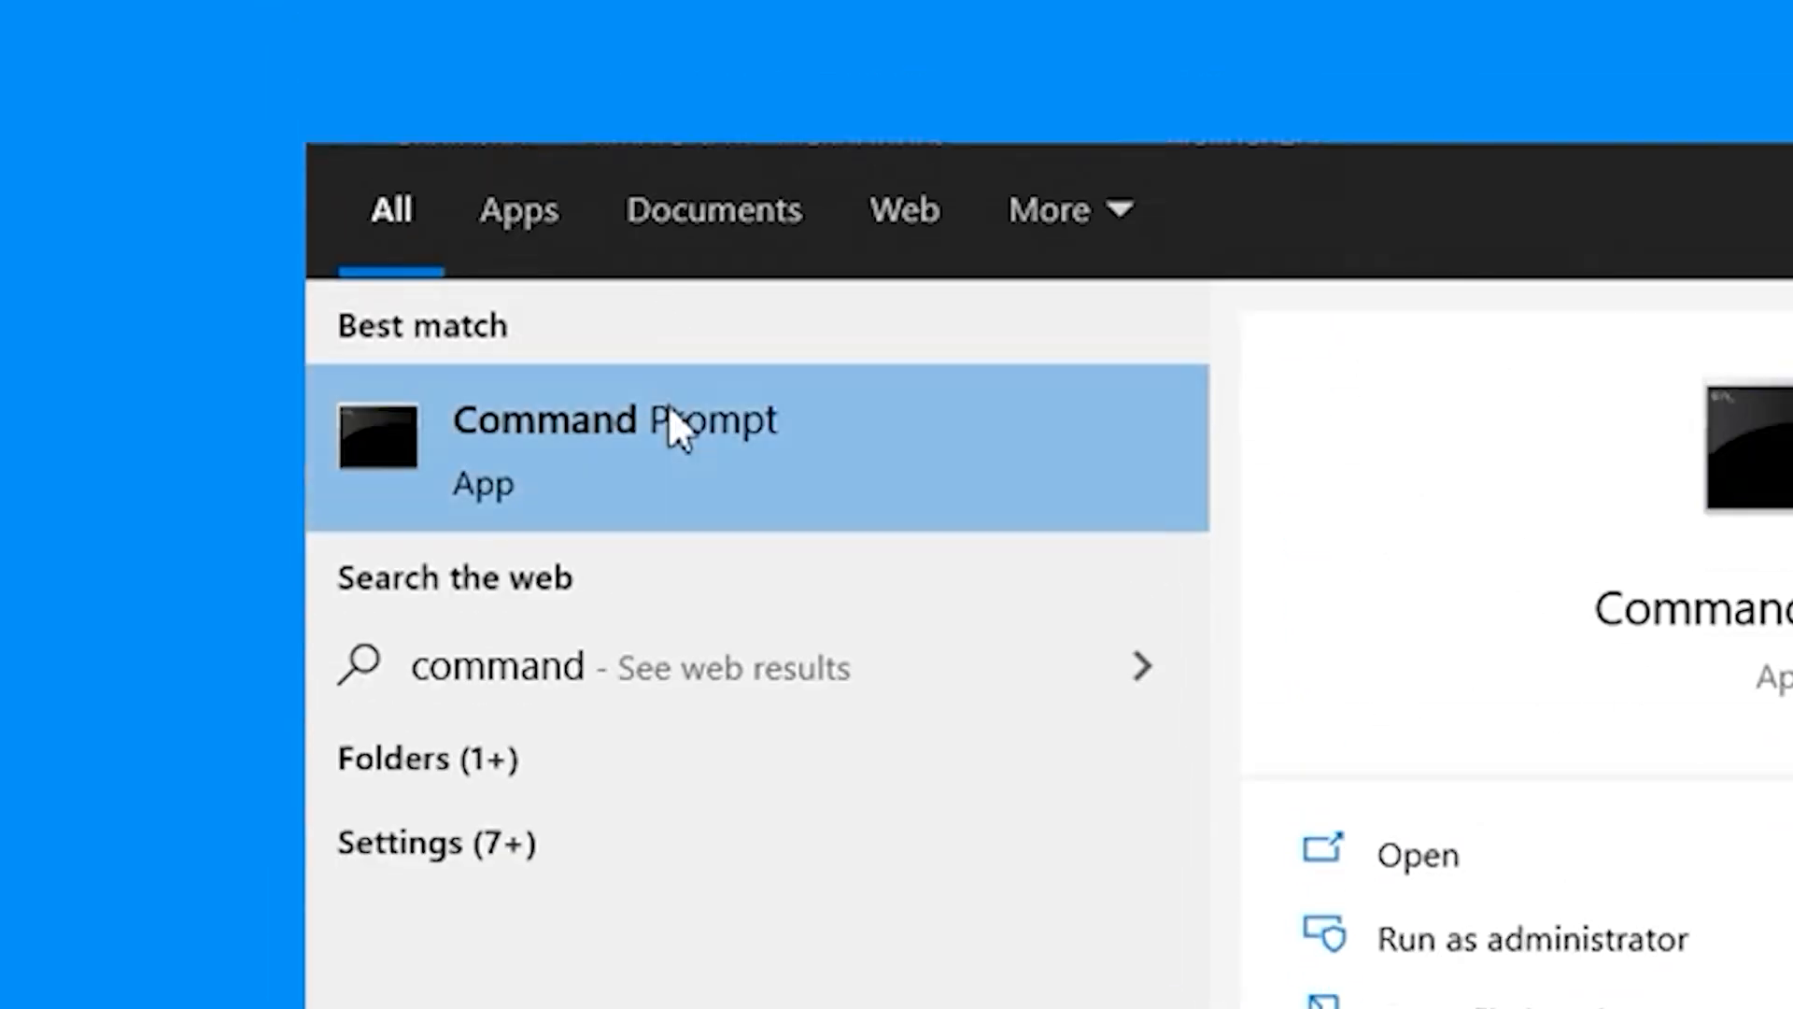
# Step: Launch Command Prompt with administrator rights from the search results
pyautogui.click(1532, 937)
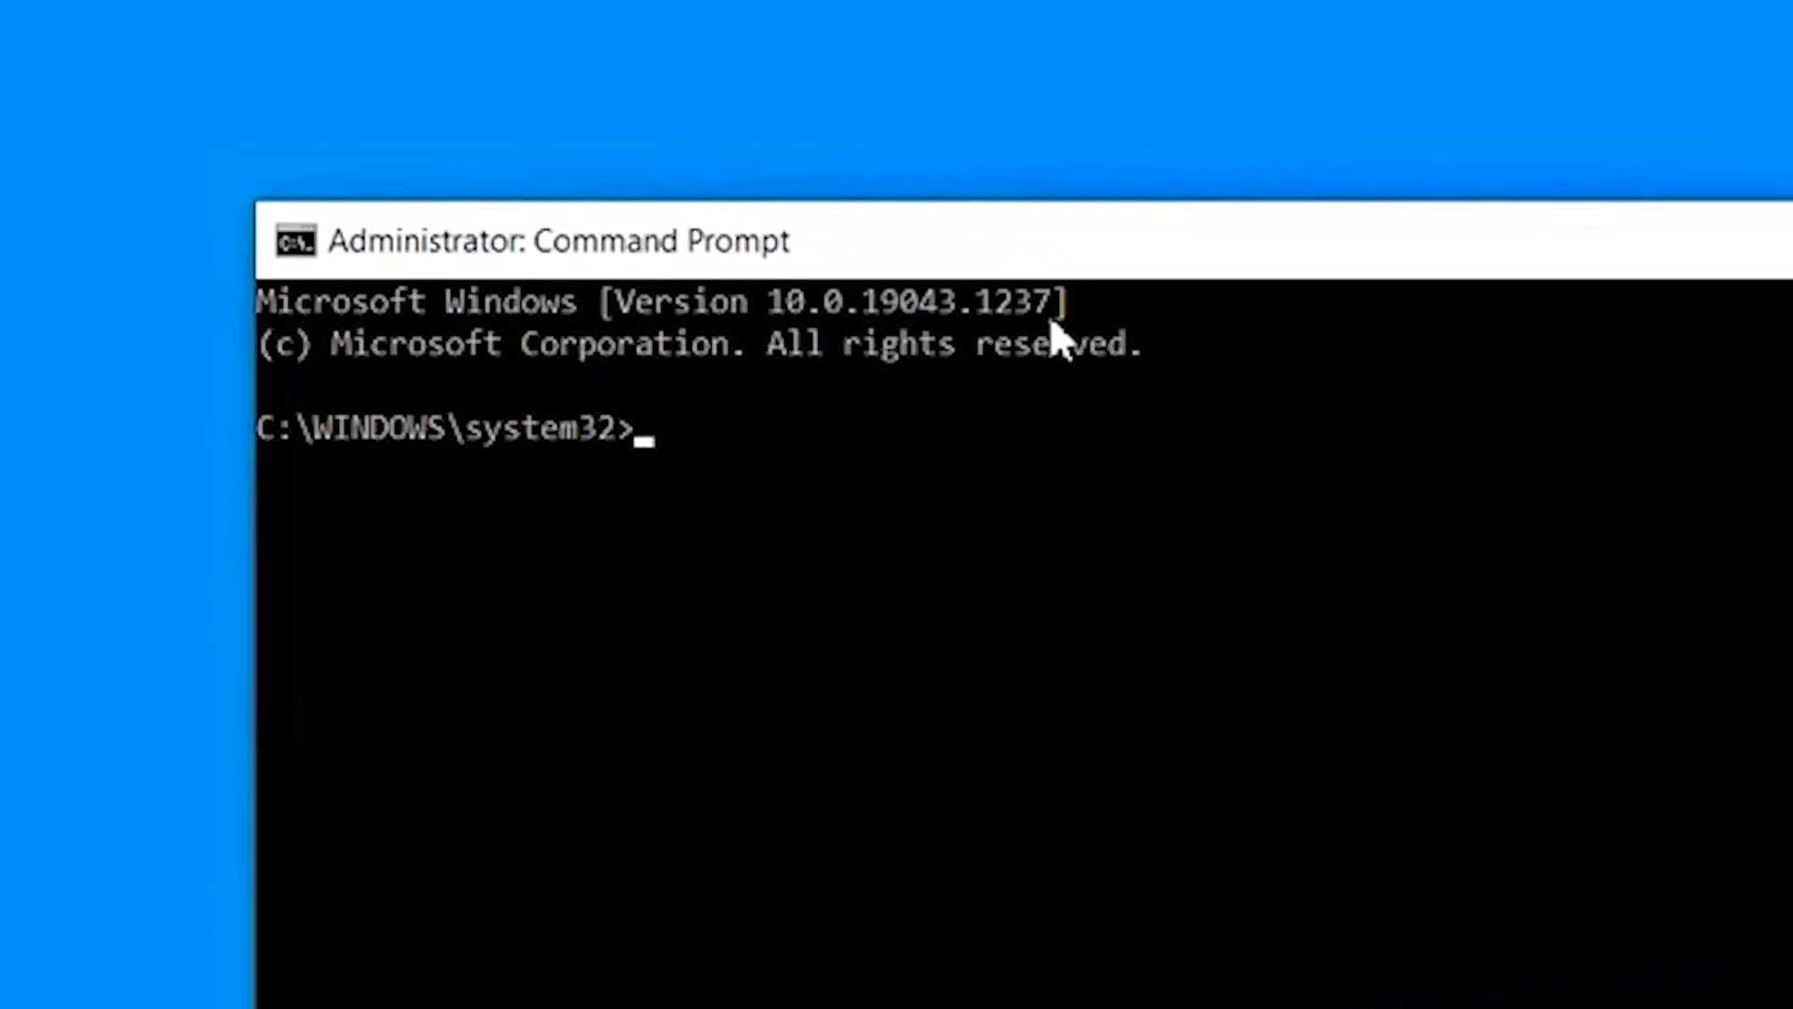
# Step: Enter sfc/scannow at the C:\WINDOWS\system32> prompt without running it
pyautogui.write('sfc')
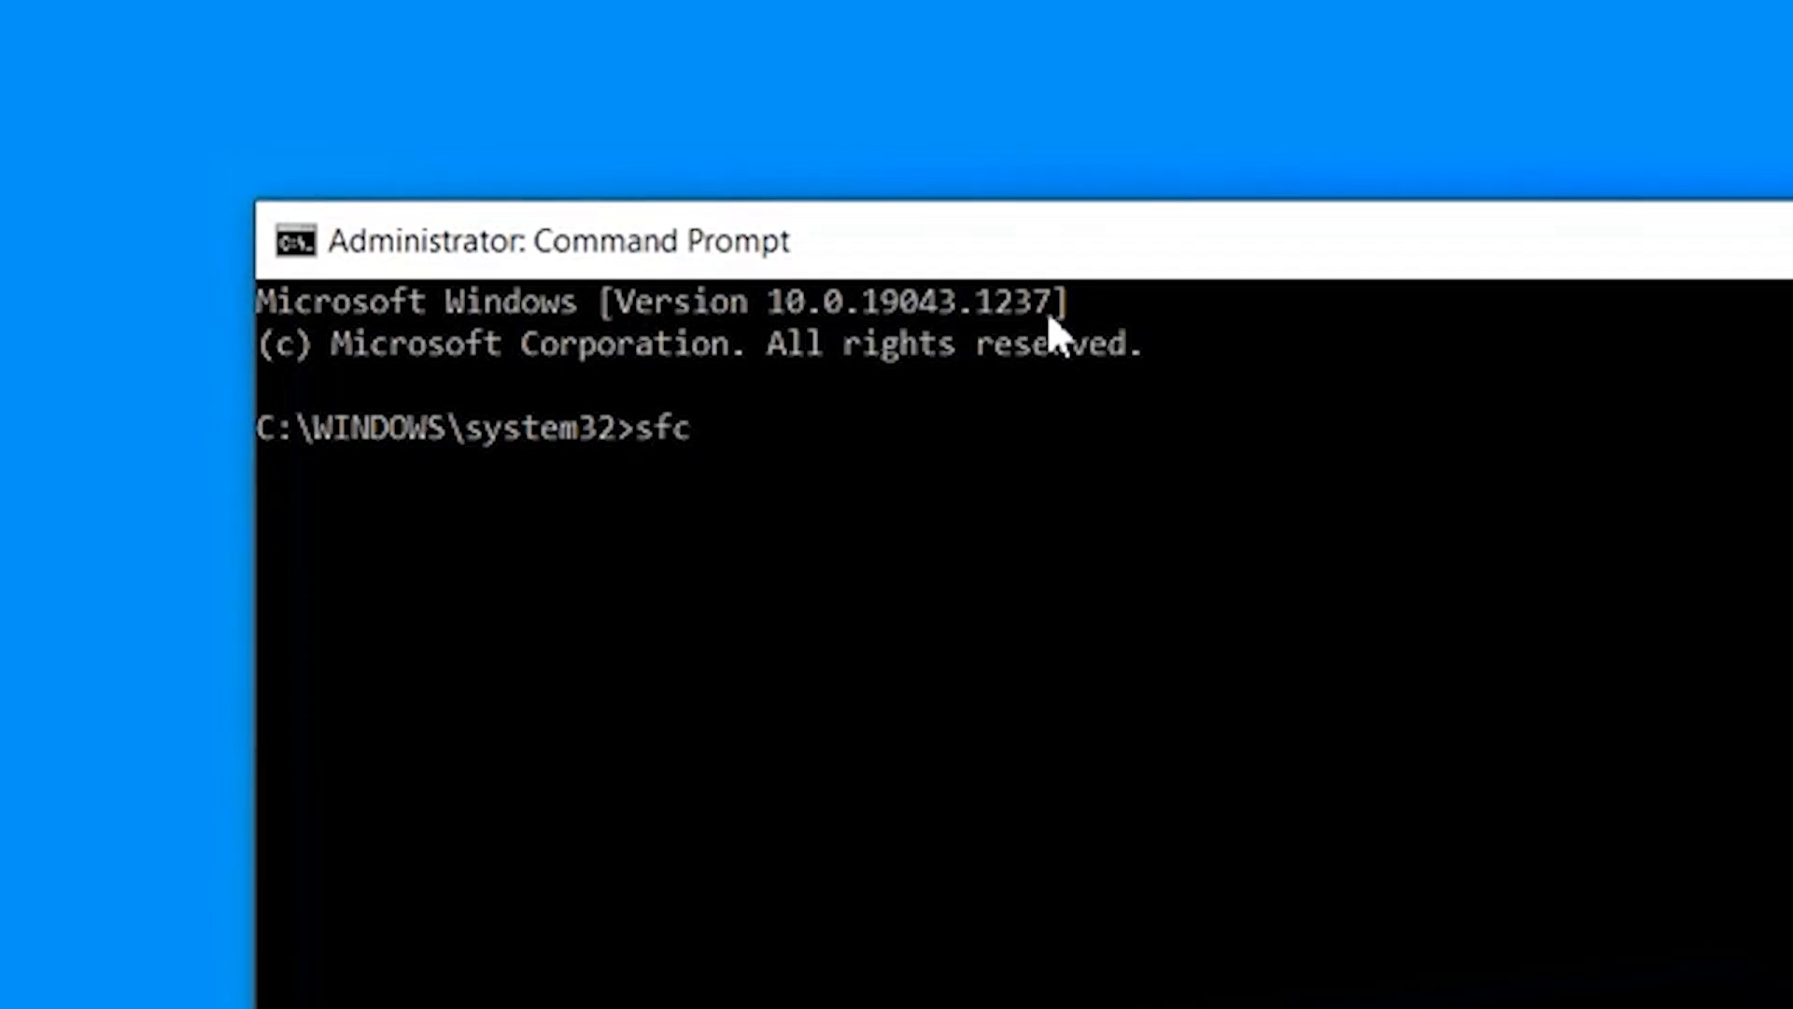
pyautogui.write('/scannow')
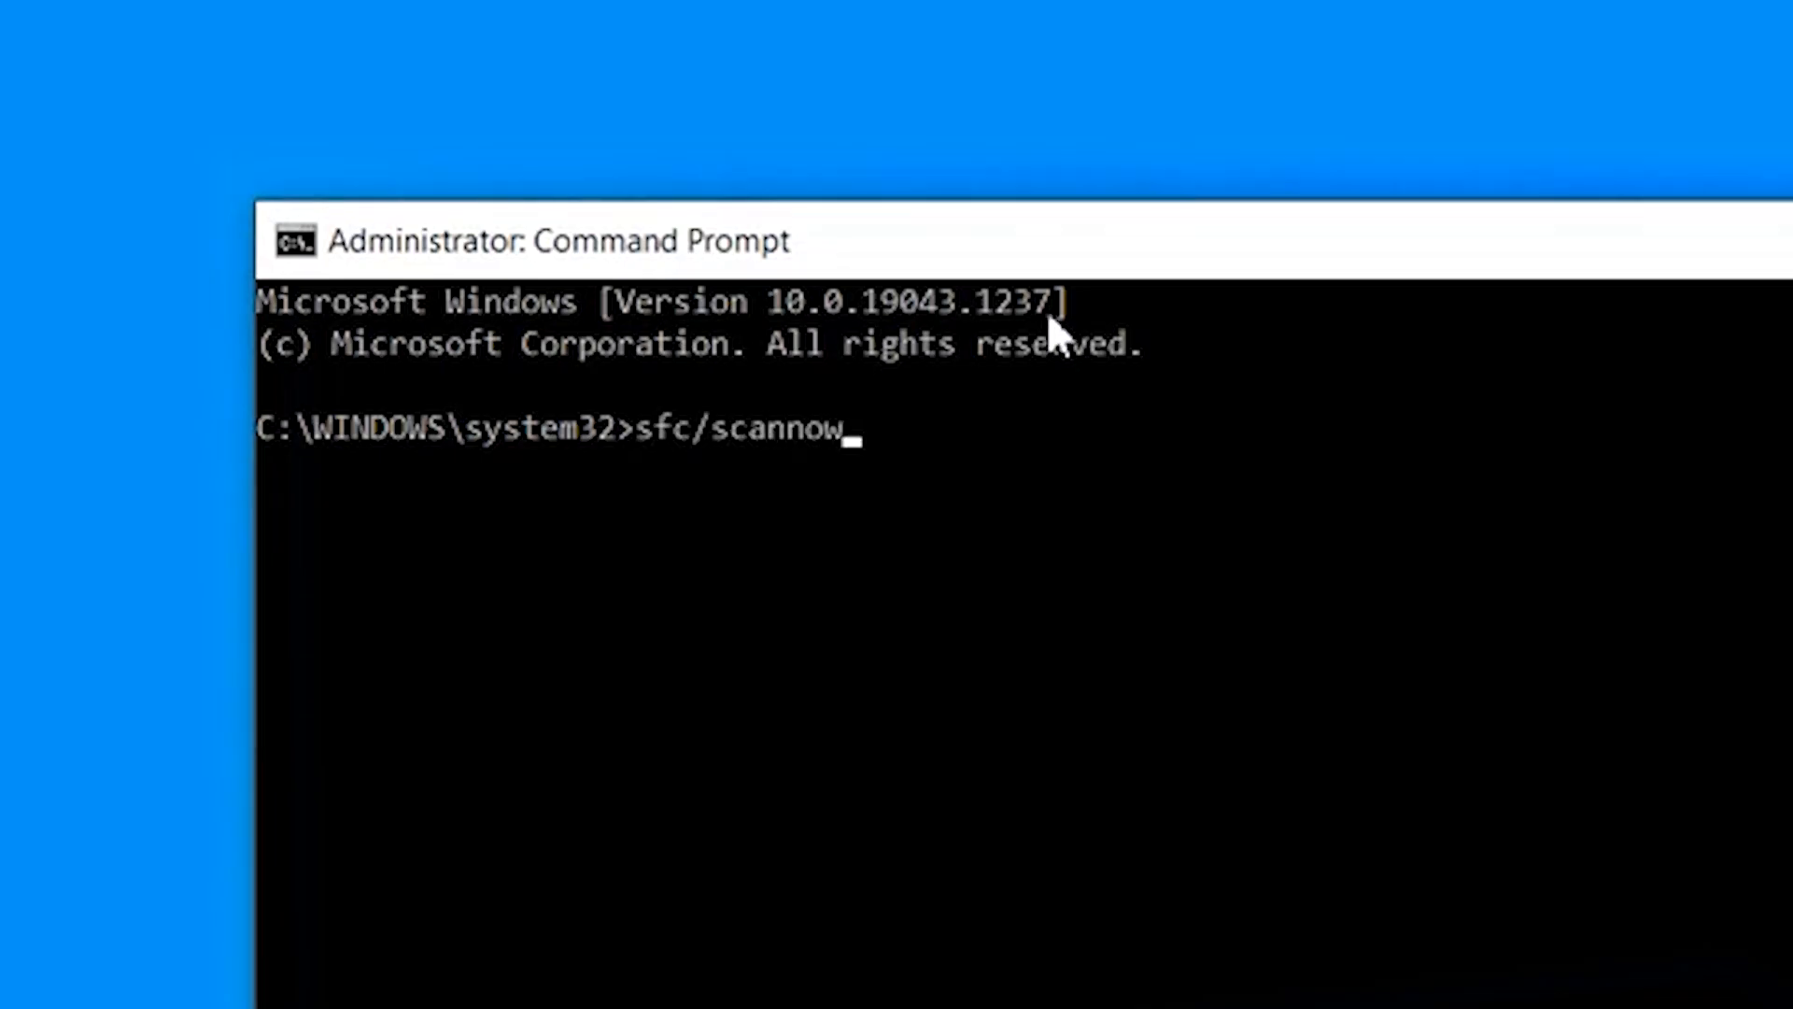